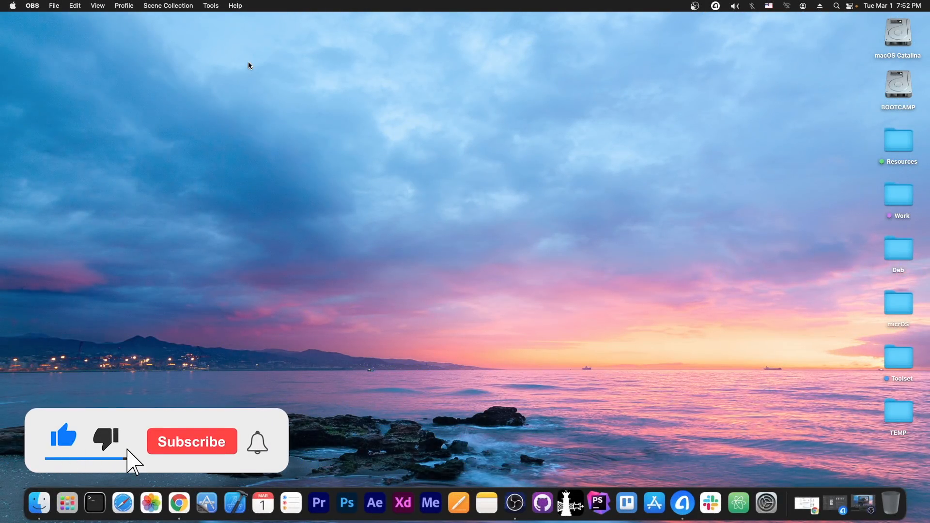
Switch from the desc_race exploit thread to Jake James's iOS 15.2 beta 1 vulnerability tweet.
left_click(191, 442)
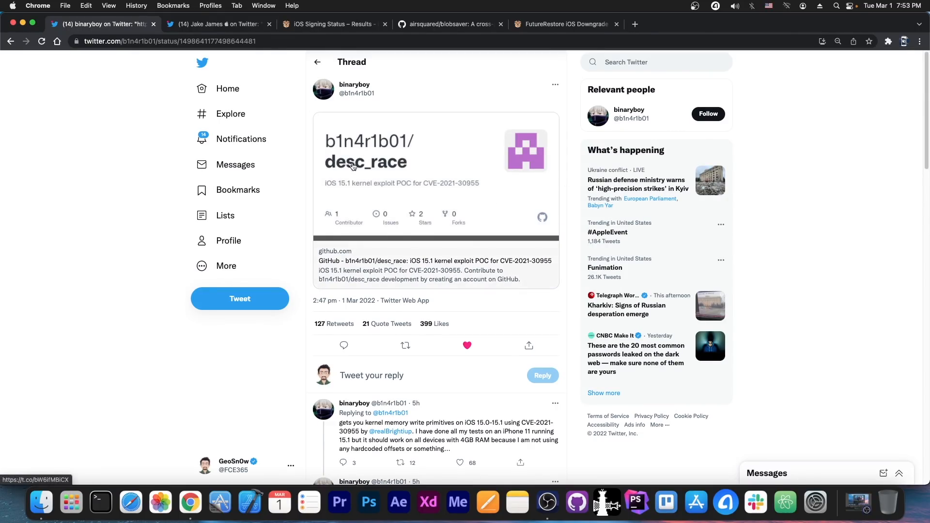
mouse_move(366, 179)
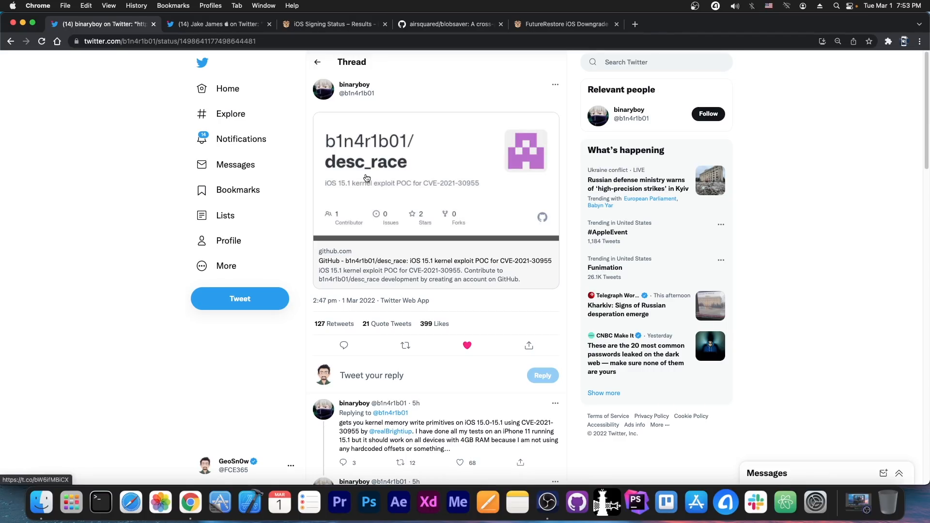
mouse_move(319, 77)
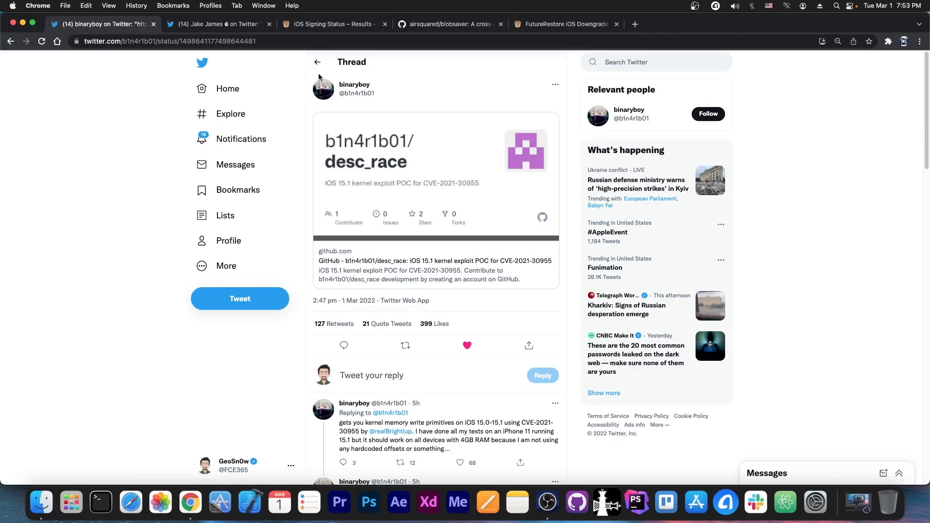
left_click(218, 23)
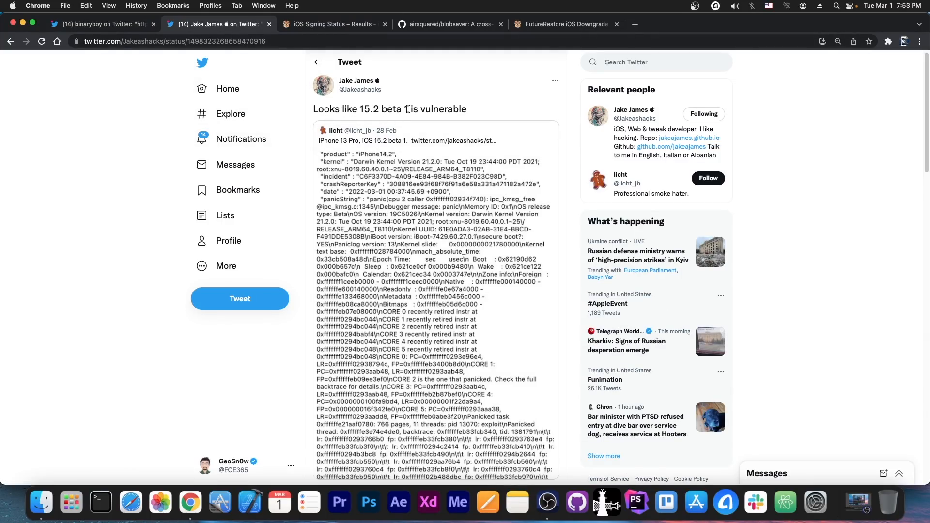
Show the iPhone13,4 signing status results with iOS 15.3.1 signed and earlier releases unsigned.
left_click(332, 25)
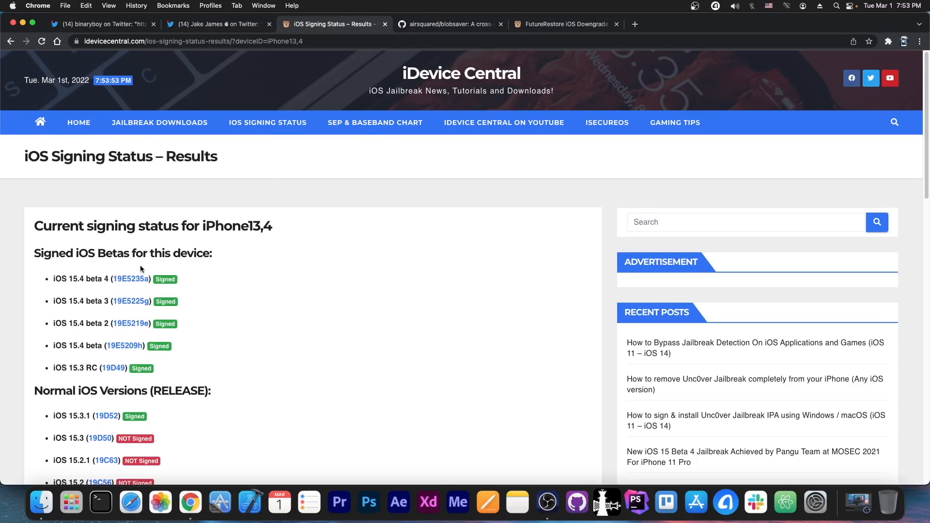
mouse_move(141, 295)
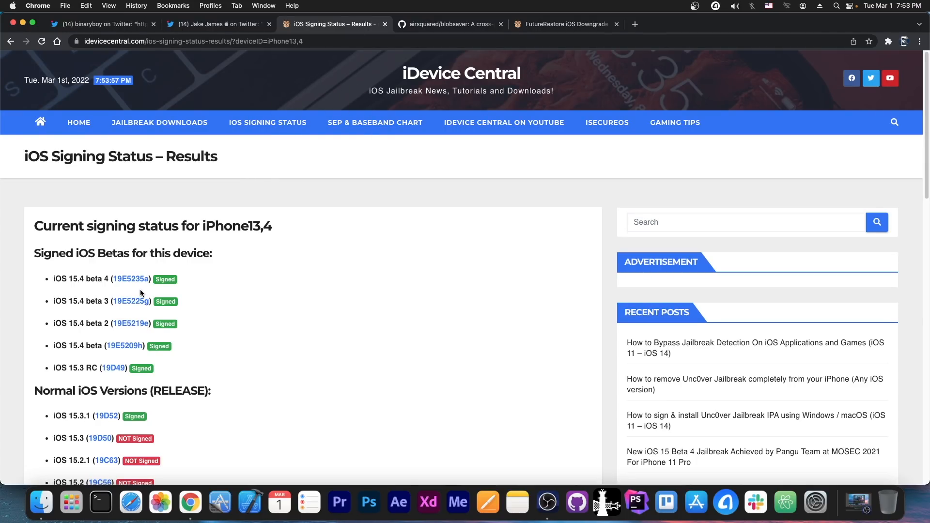
scroll("down", 3)
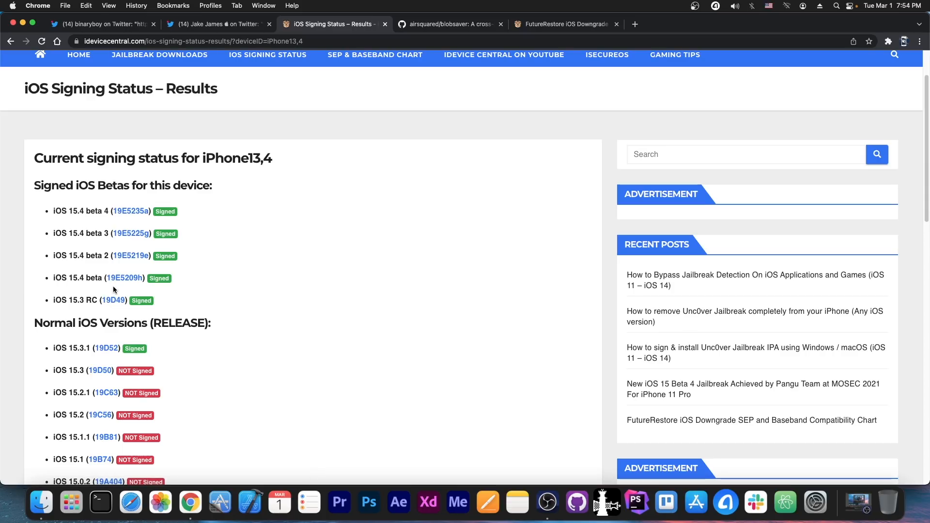
mouse_move(129, 274)
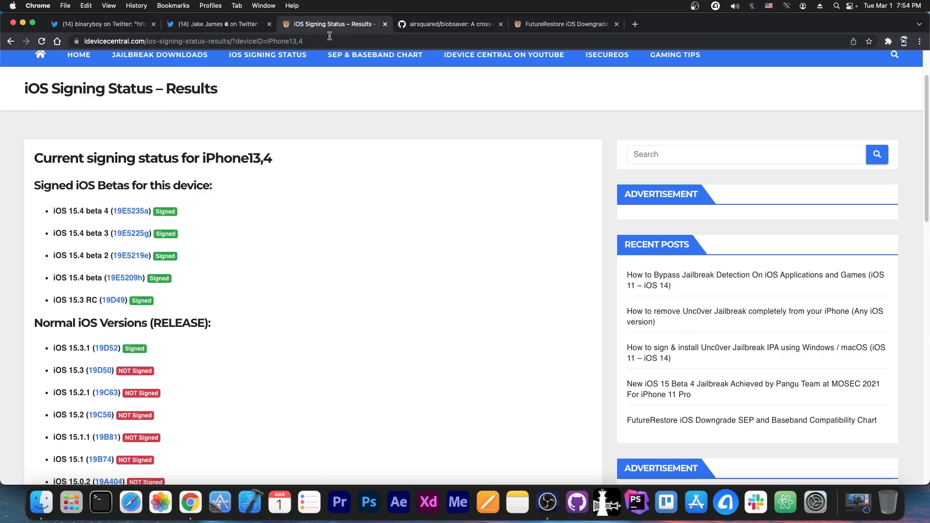
left_click(449, 23)
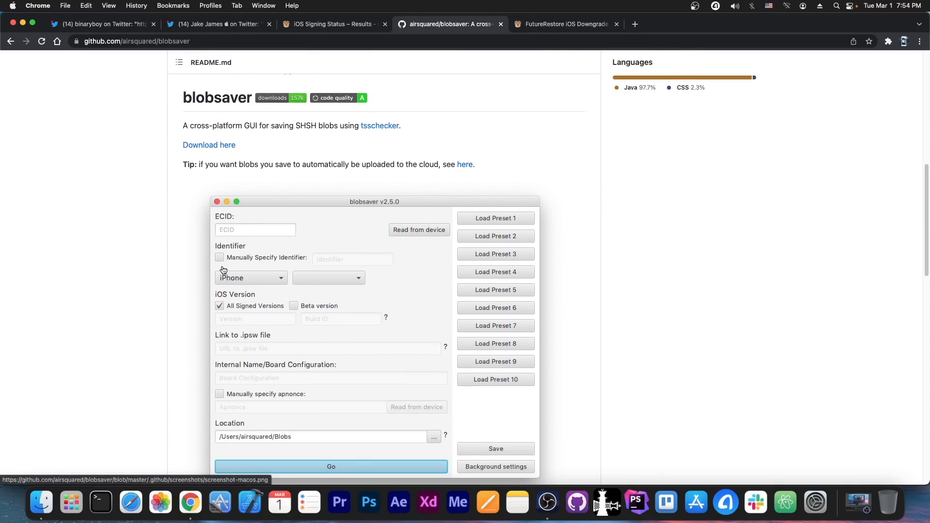
scroll("down", 3)
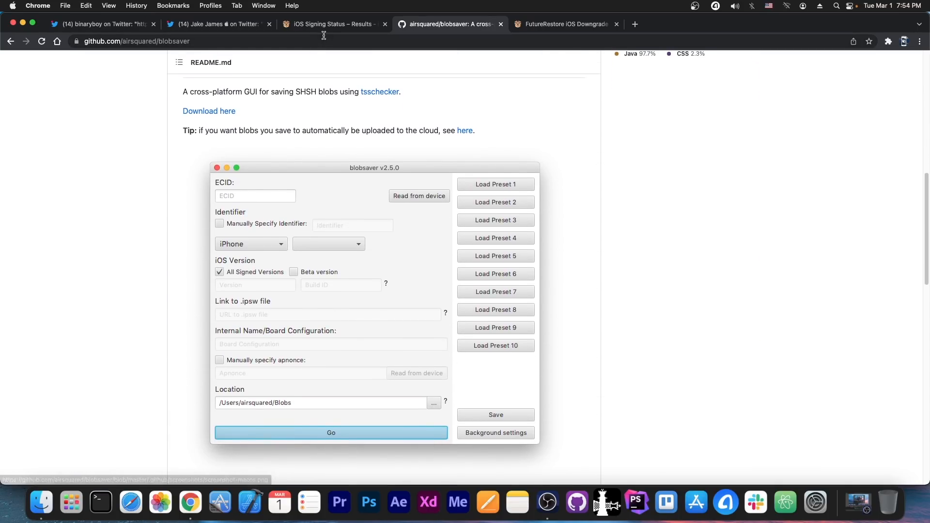
left_click(330, 23)
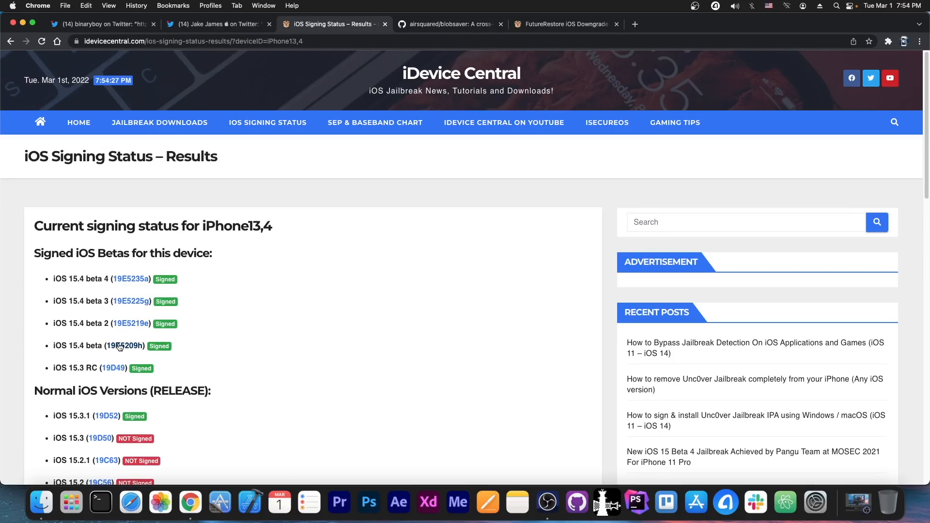
double_click(124, 345)
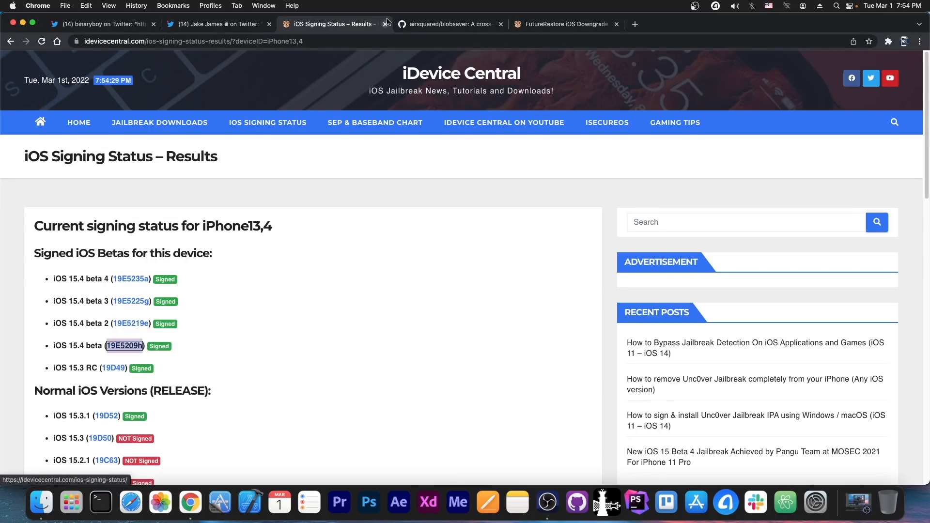
left_click(448, 24)
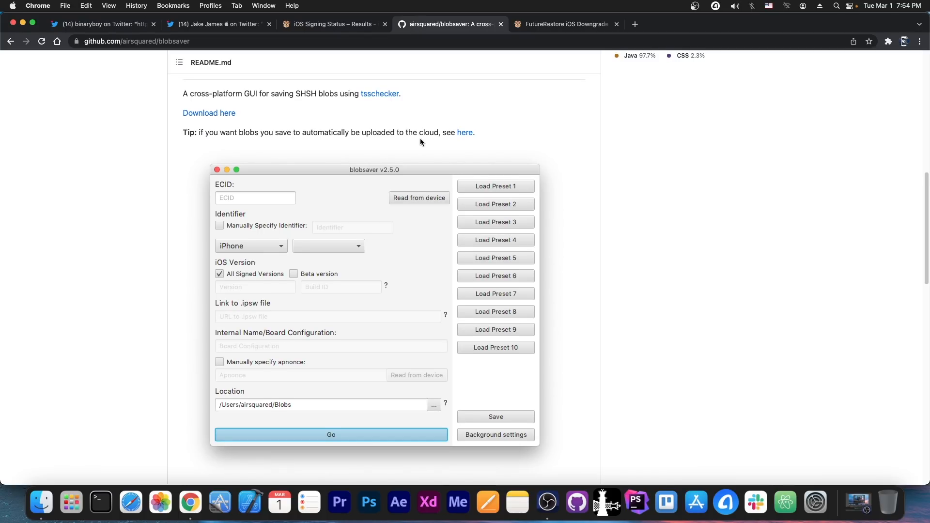
left_click(100, 23)
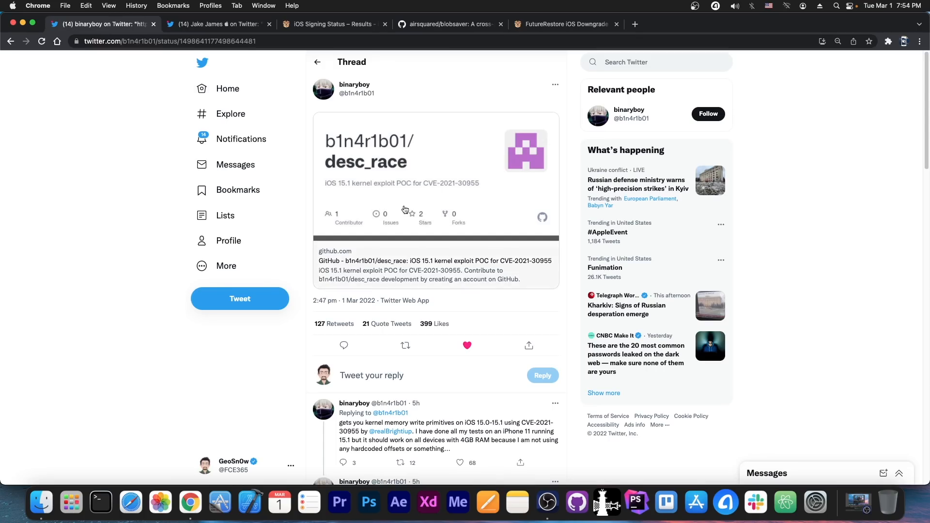
left_click(332, 23)
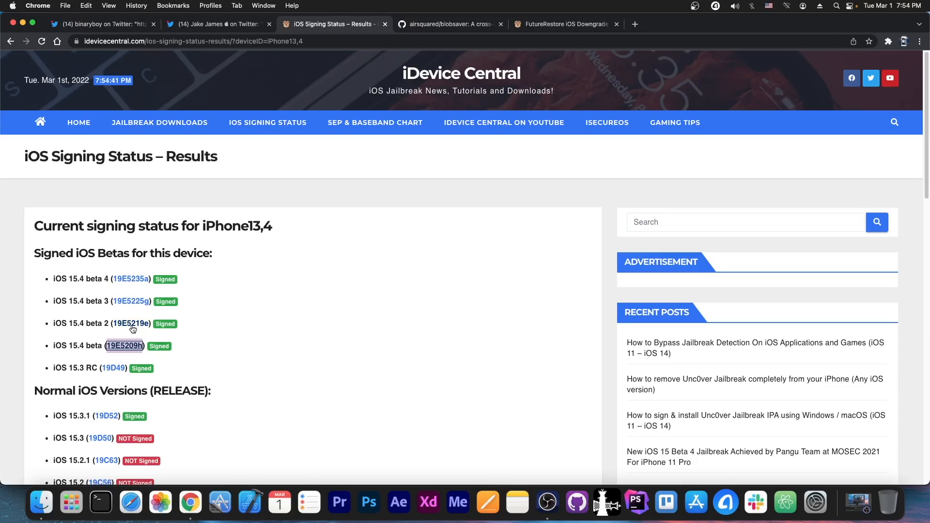
scroll("down", 3)
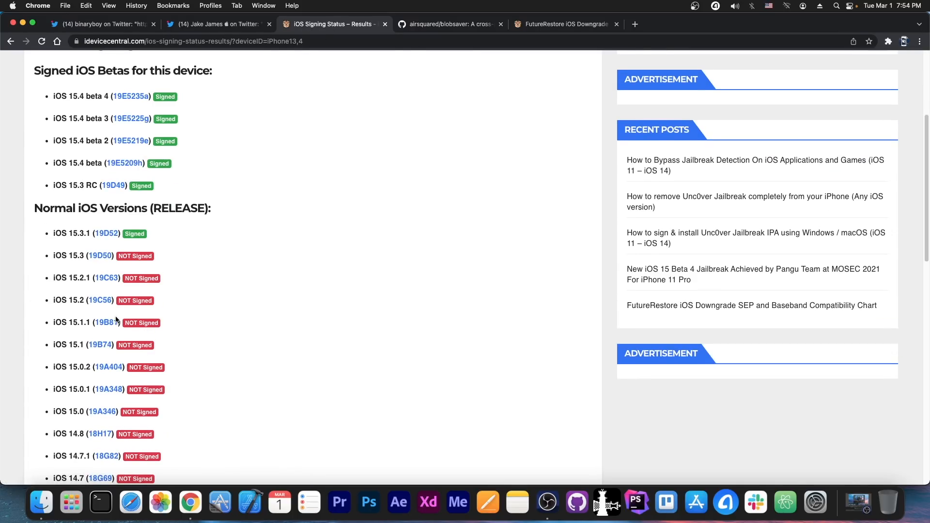
mouse_move(72, 332)
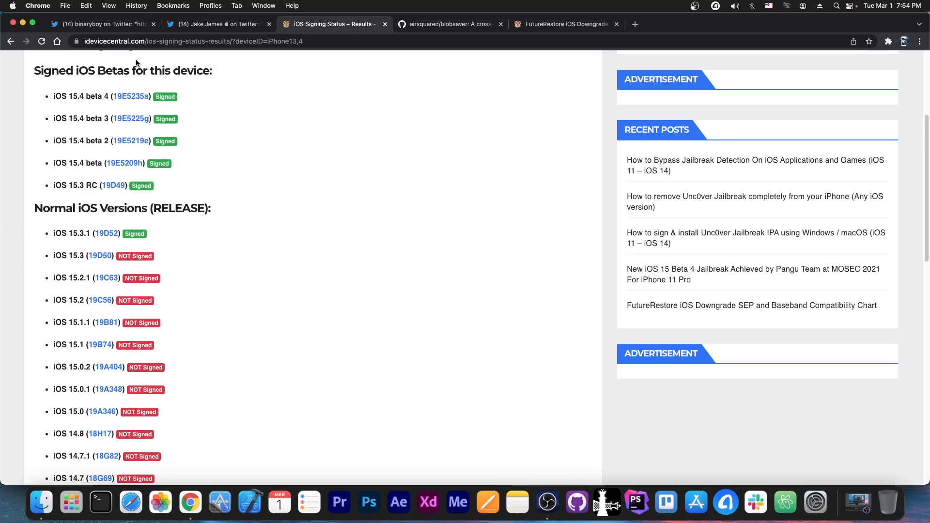
left_click(101, 25)
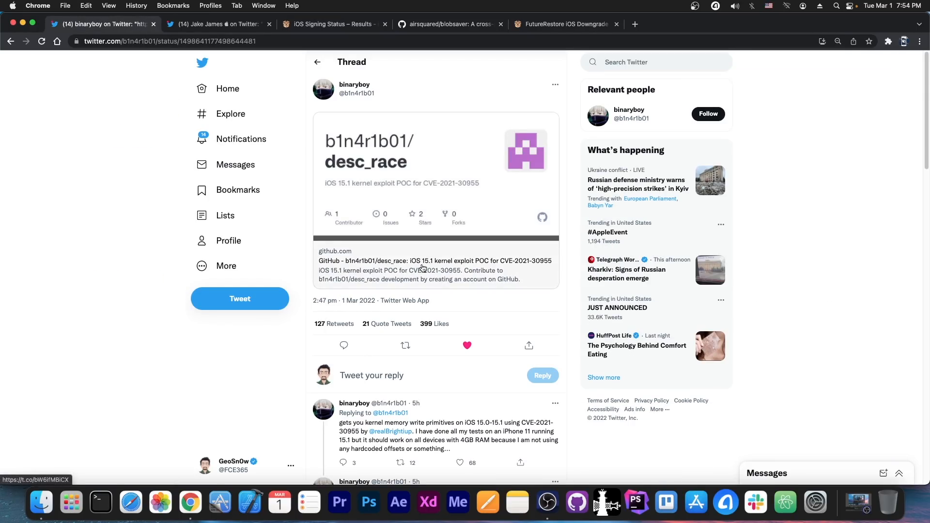
scroll("down", 3)
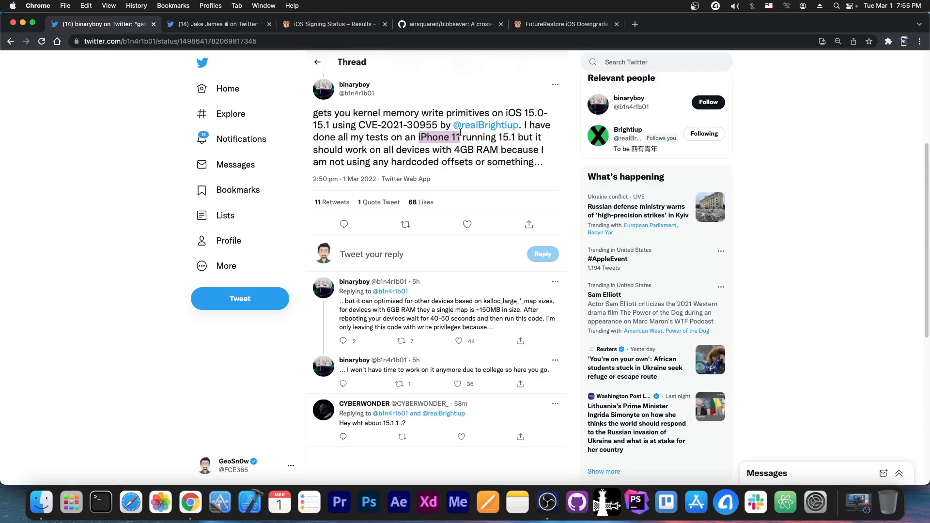
left_click(332, 23)
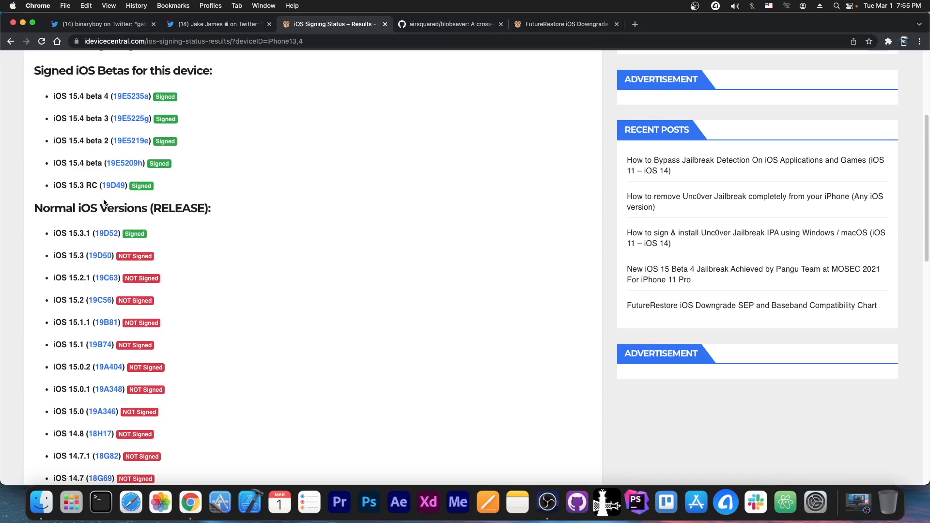
mouse_move(90, 300)
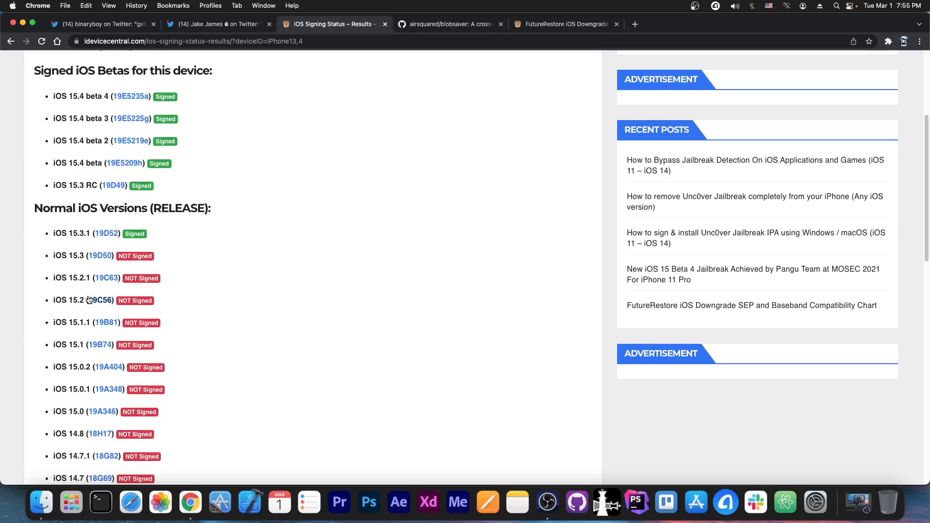
Review the iPhone13,4 signed versions list and switch to the FutureRestore SEP and Baseband chart article.
scroll("up", 3)
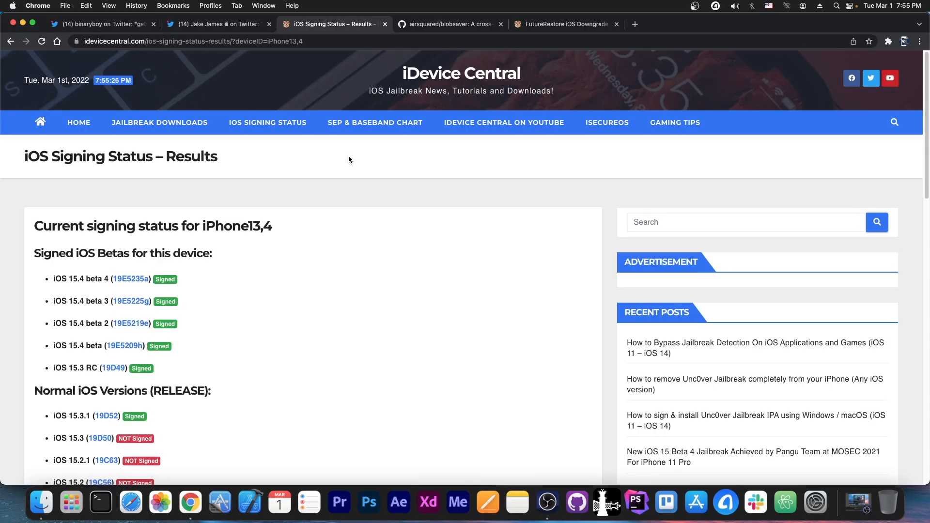
mouse_move(328, 154)
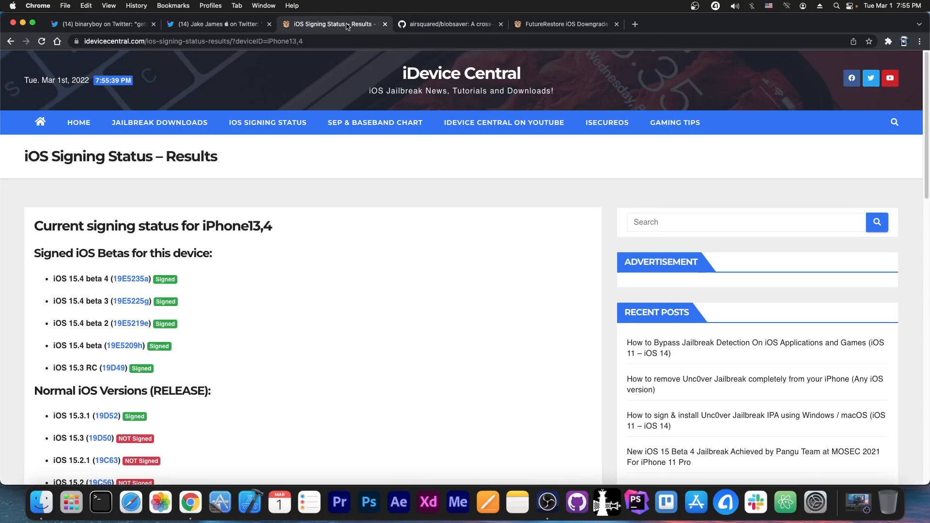
scroll("down", 3)
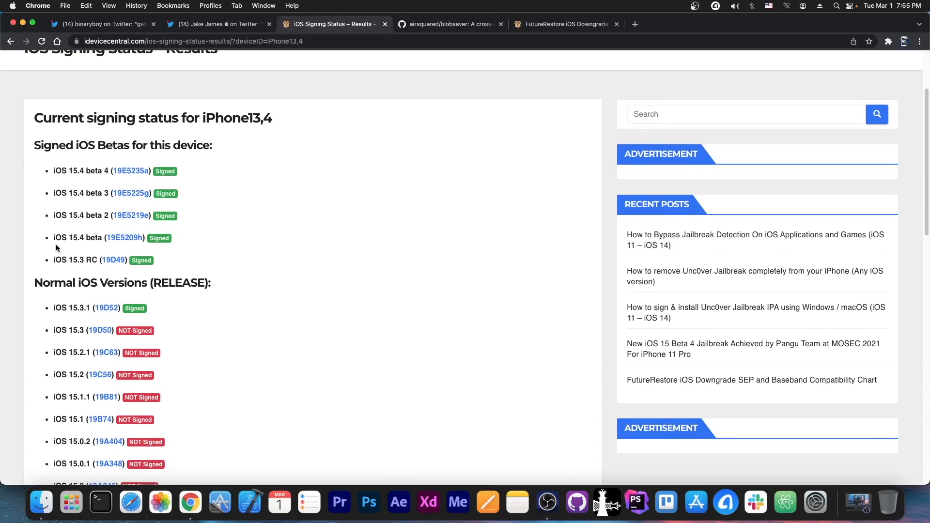
mouse_move(129, 319)
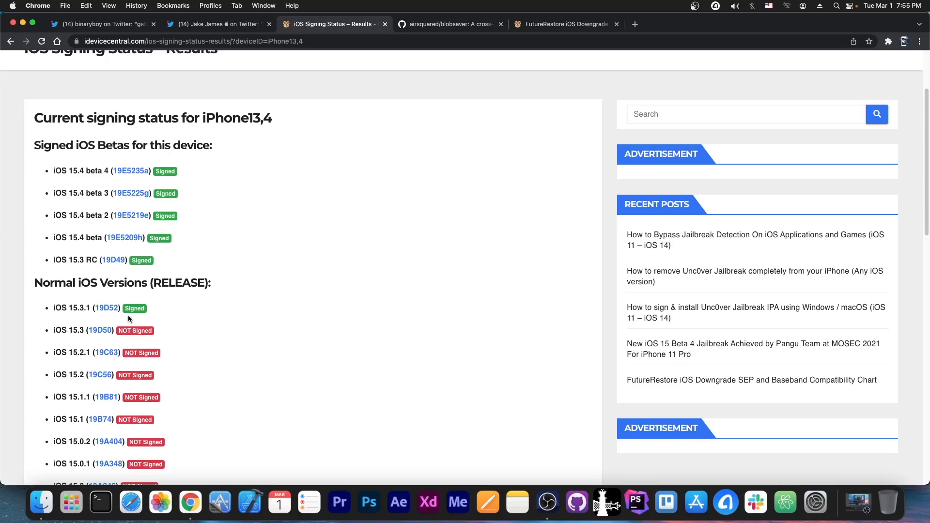
scroll("down", 3)
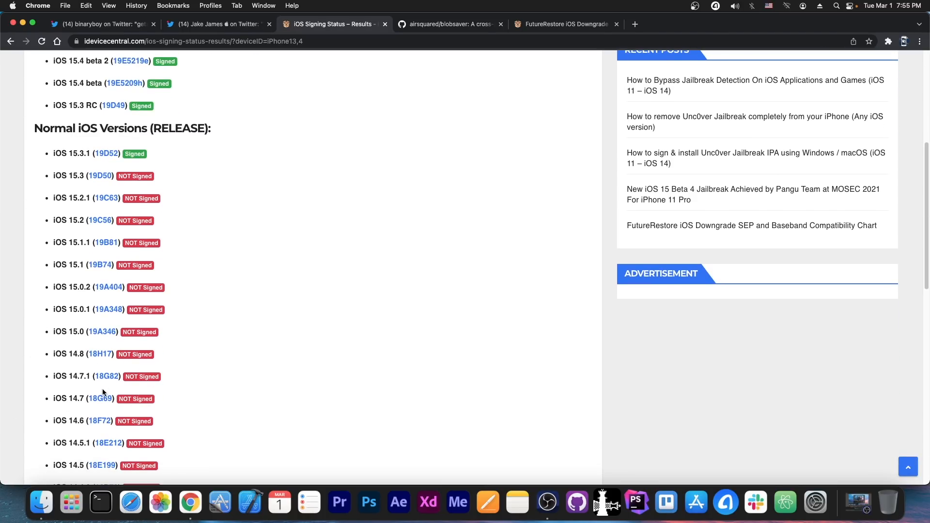
scroll("up", 3)
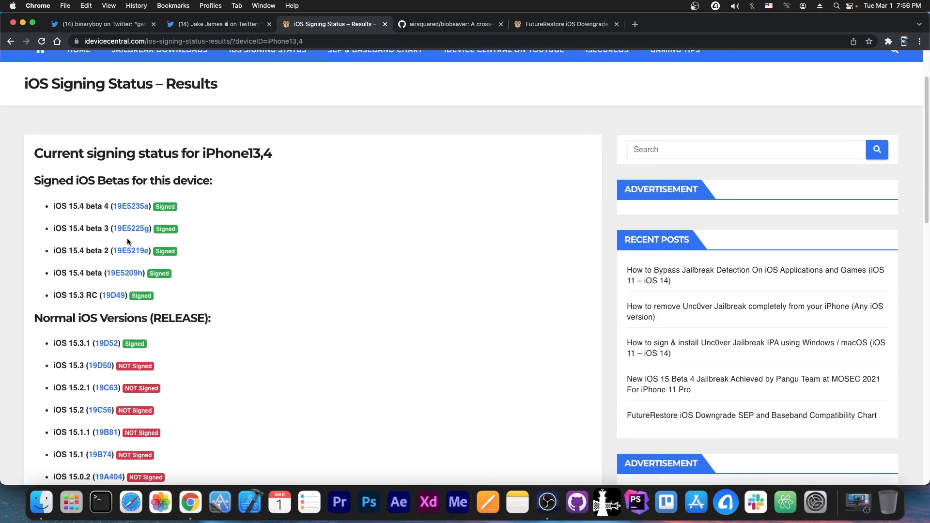
left_click(564, 23)
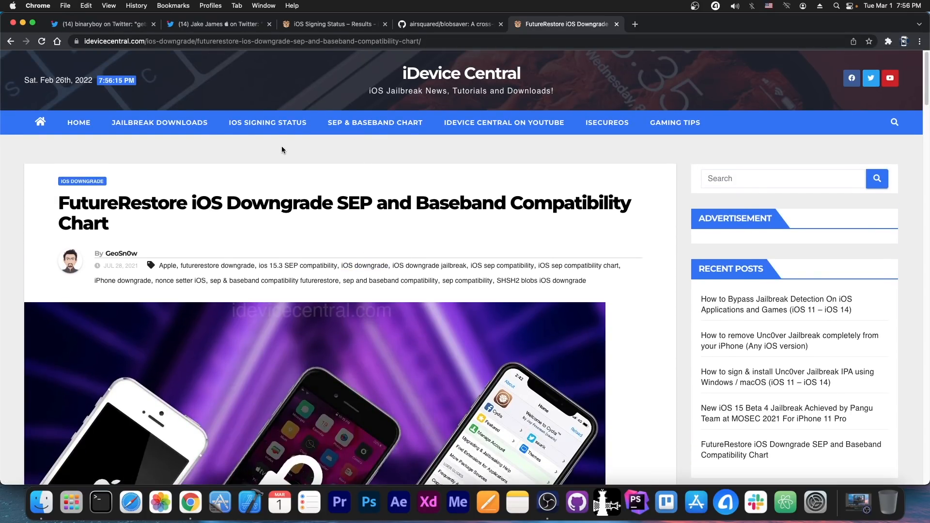
Read the SEP and Baseband compatibility list for iOS 15.3.1, then return to the iPhone13,4 signing results.
scroll("down", 3)
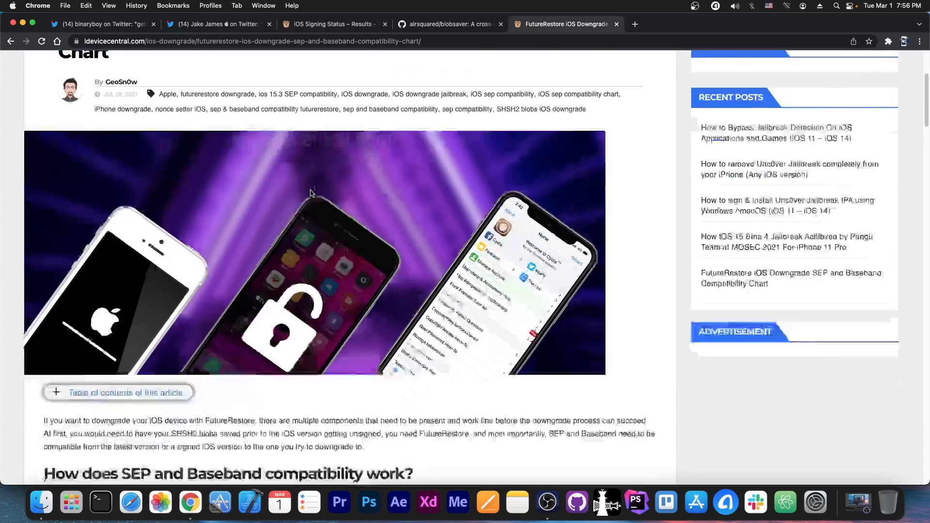
scroll("down", 3)
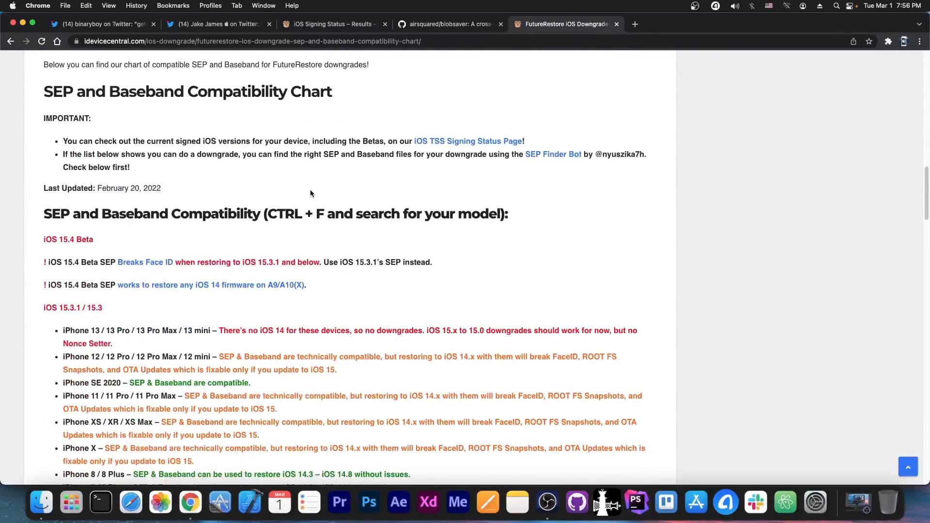
scroll("down", 3)
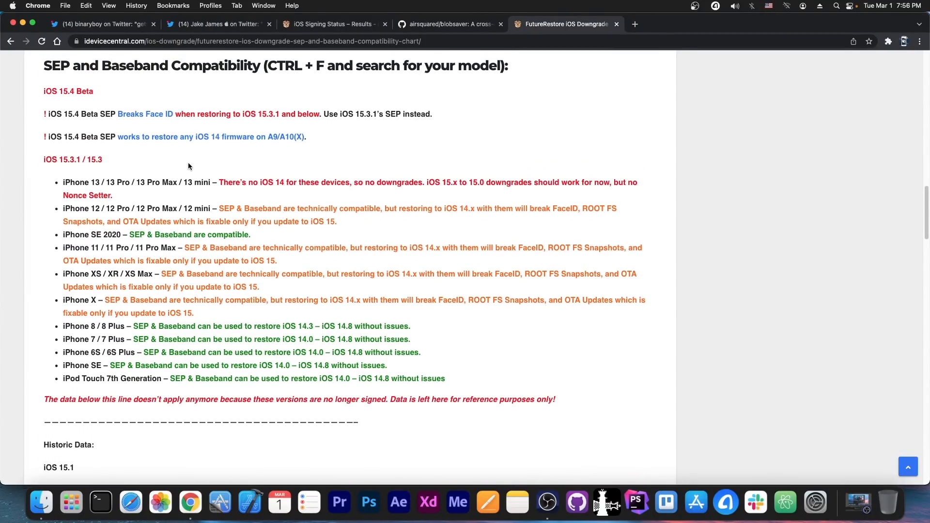
left_click(332, 24)
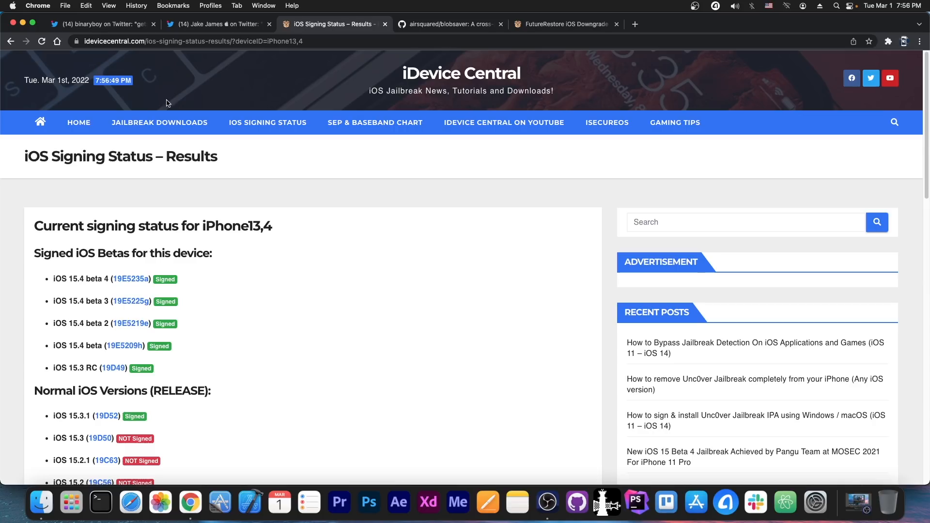
mouse_move(398, 195)
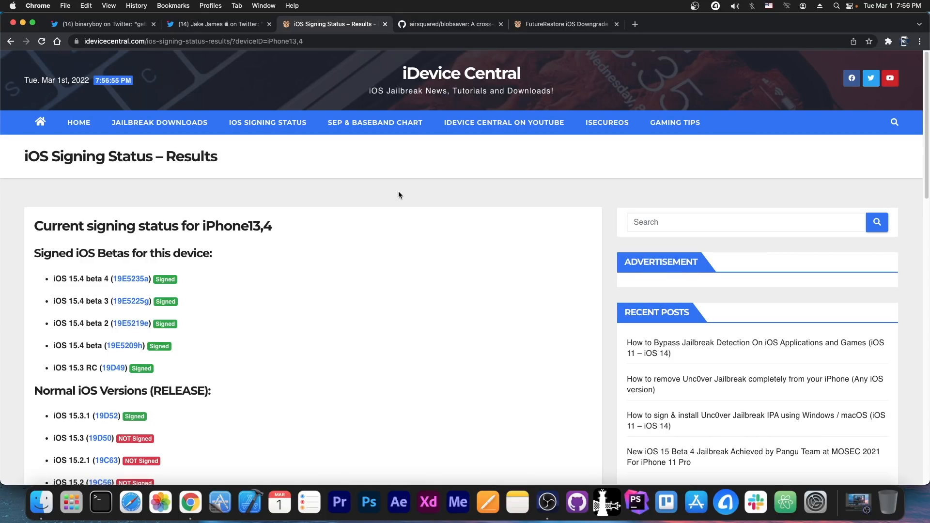
mouse_move(313, 172)
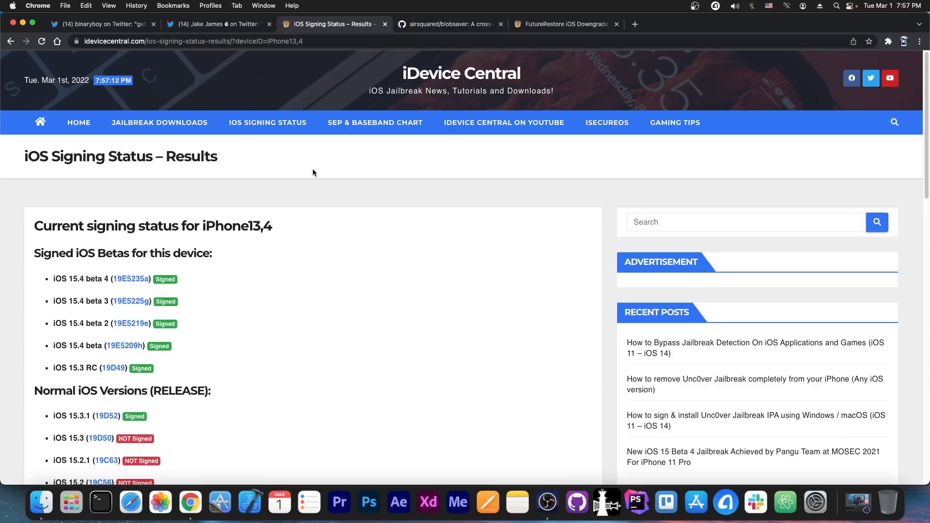
Quit Chrome from the signing status page, leaving the macOS desktop with the ending animation.
scroll("down", 3)
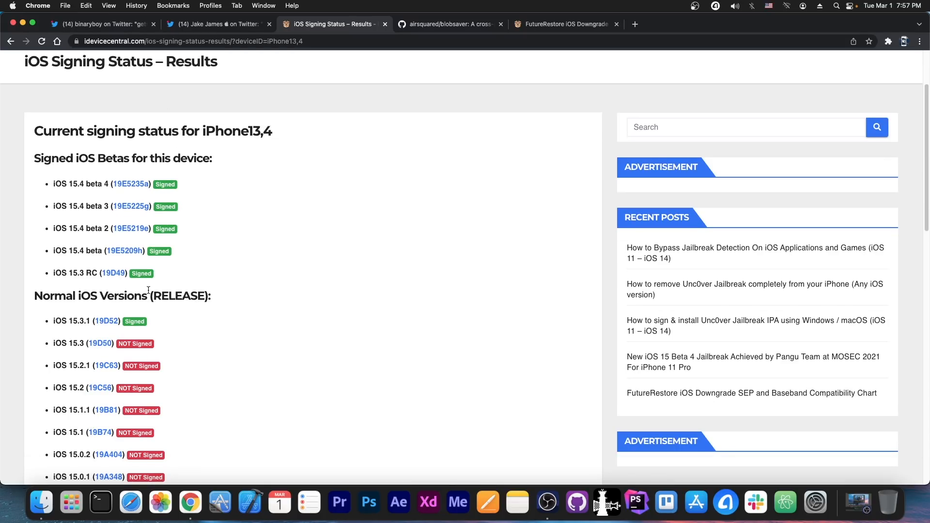
left_click(104, 23)
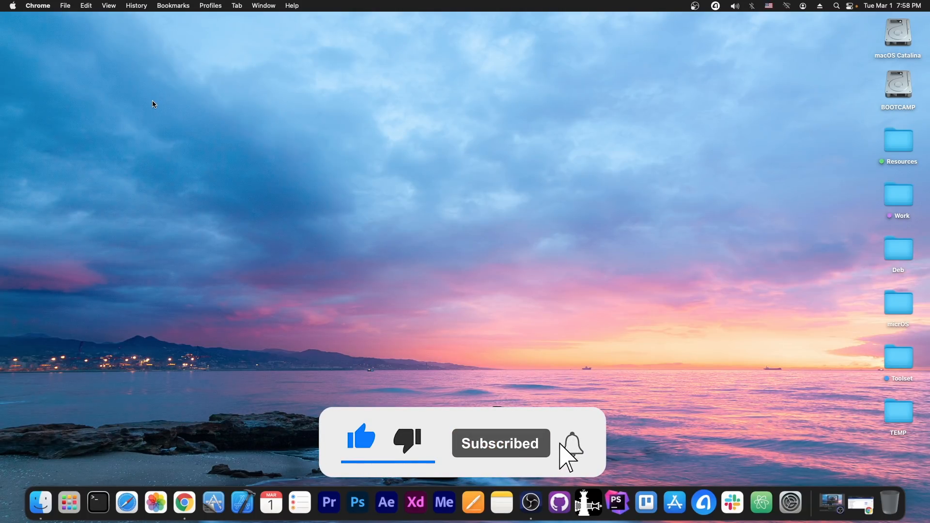
left_click(572, 444)
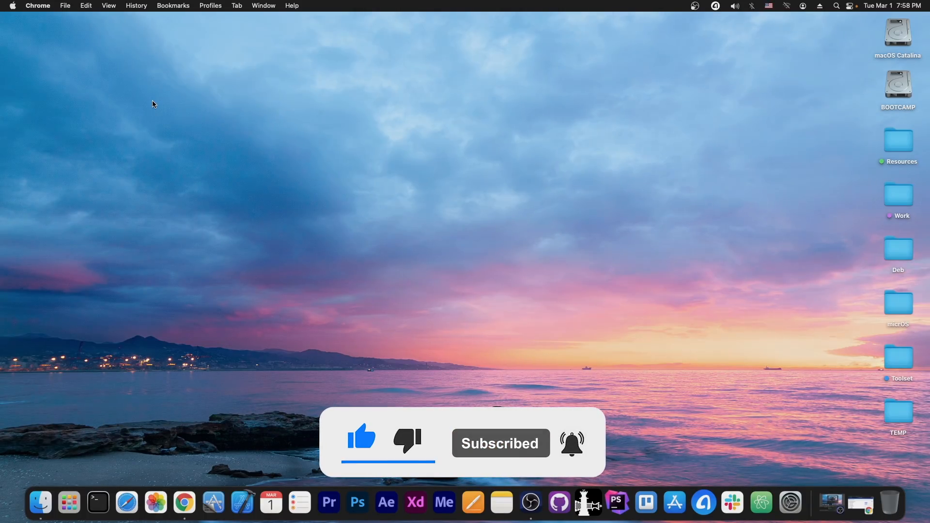